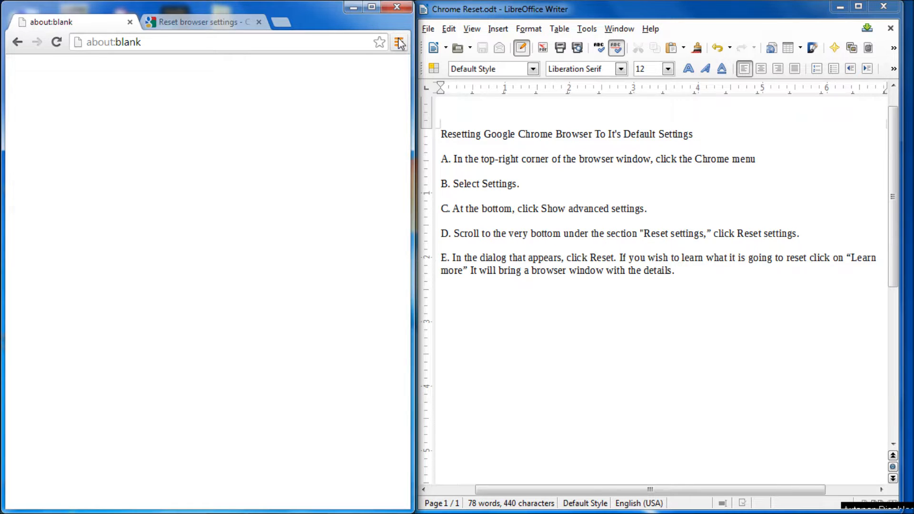
Reach Chrome's Settings page from the main menu.
left_click(399, 42)
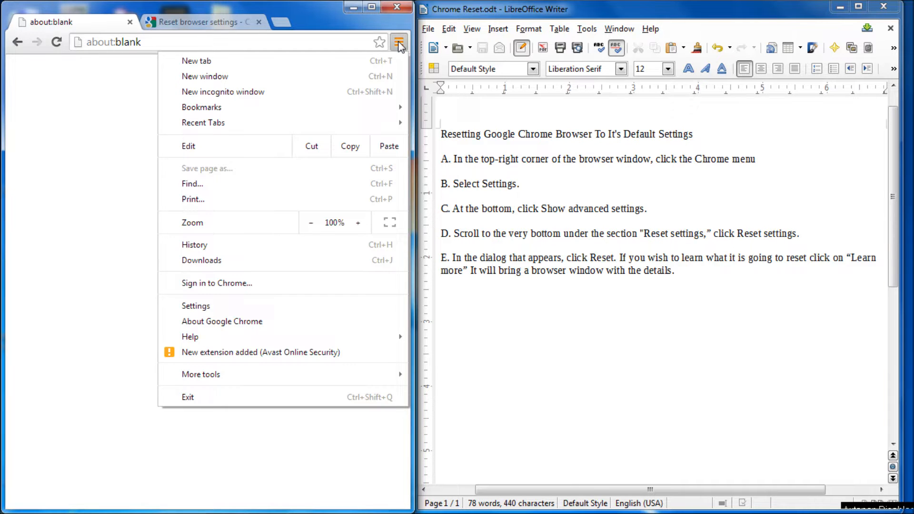
mouse_move(201, 108)
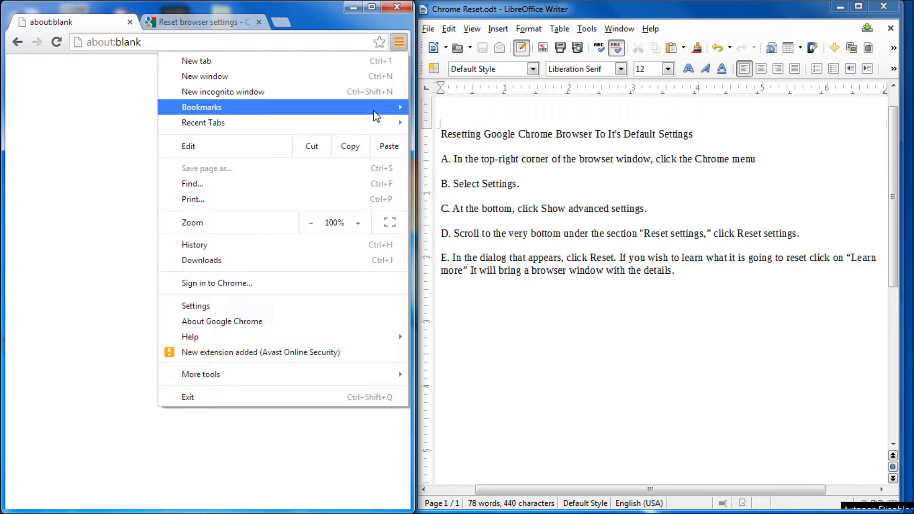
mouse_move(302, 306)
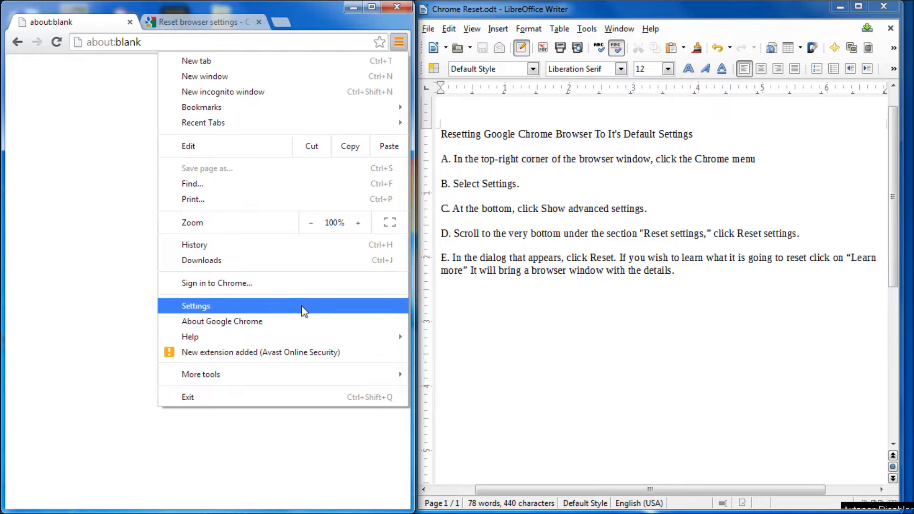
left_click(195, 305)
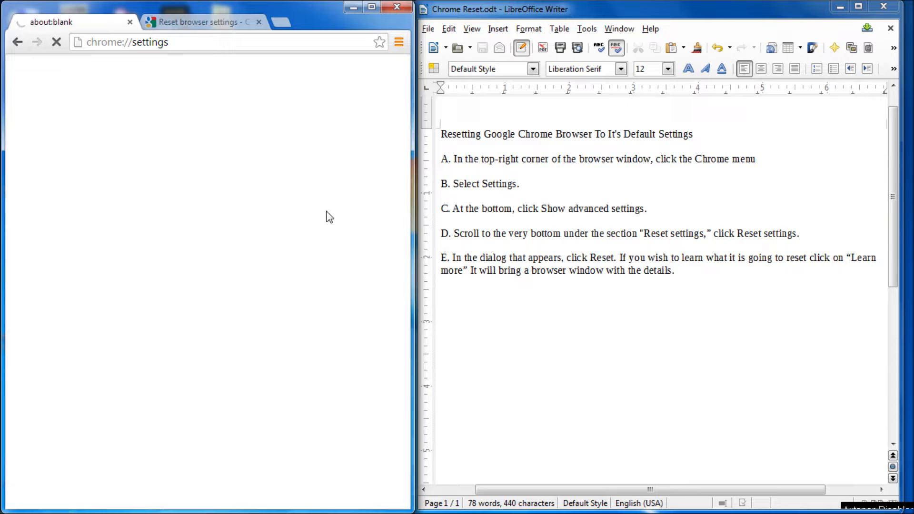
mouse_move(264, 165)
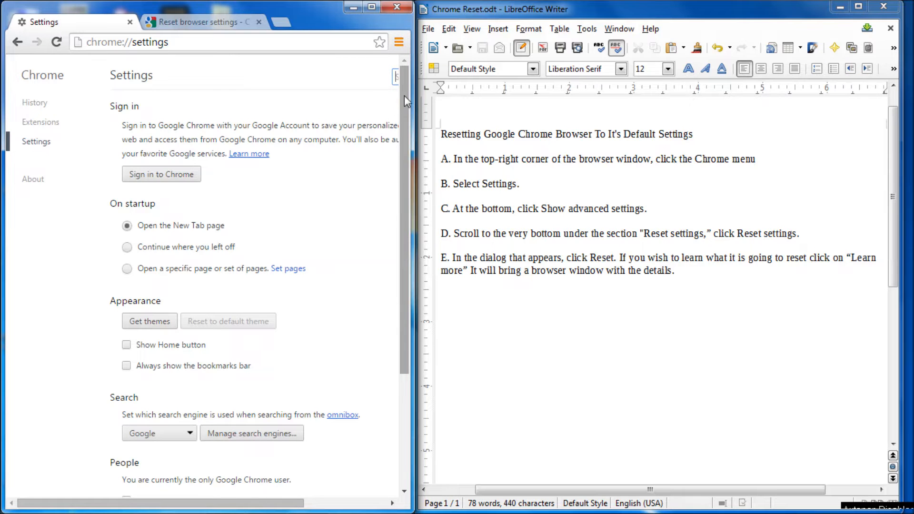
Expand 'Show advanced settings' and scroll to the Reset settings section at the bottom.
scroll("down", 3)
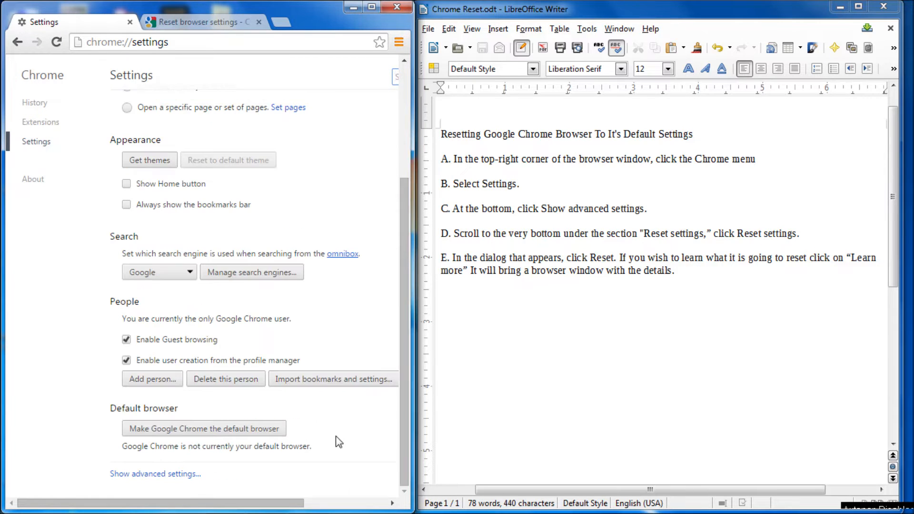
left_click(155, 473)
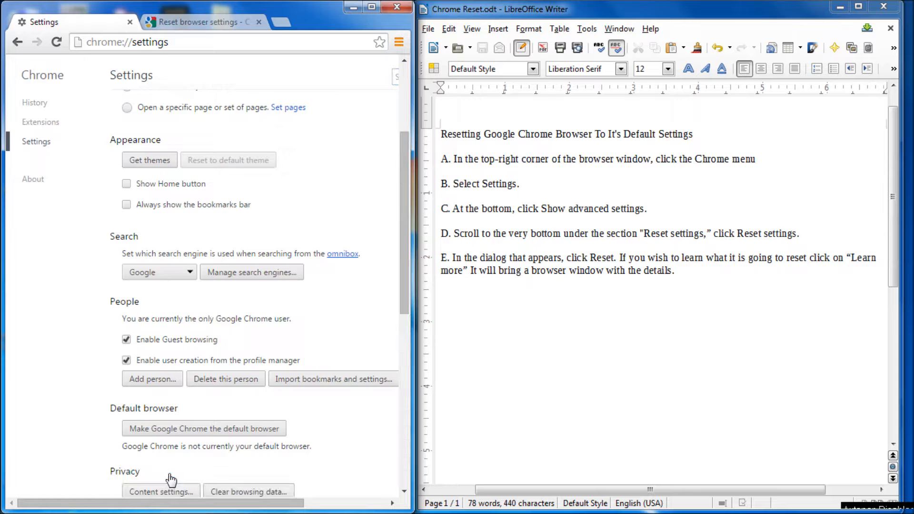
scroll("down", 3)
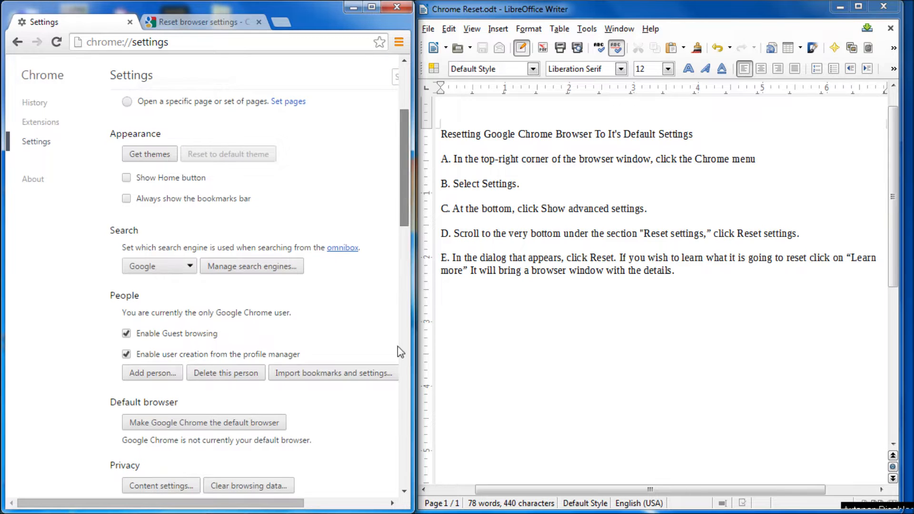
scroll("down", 3)
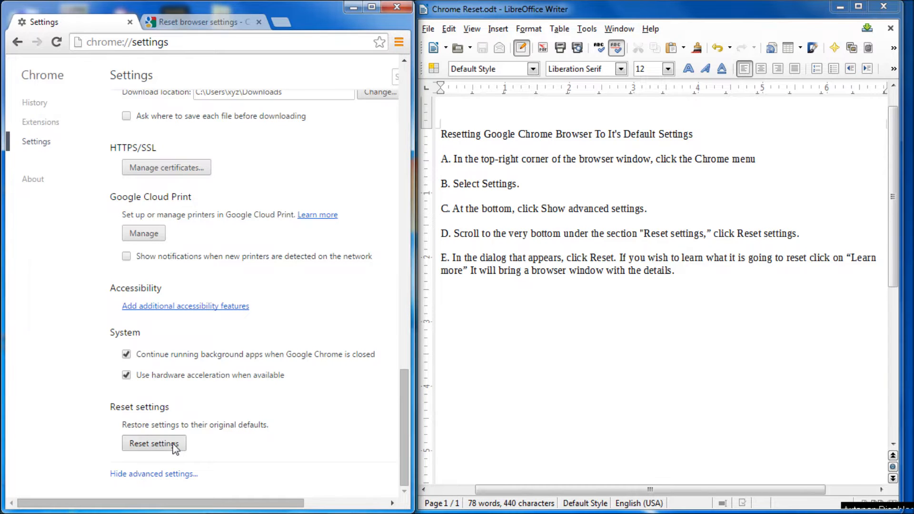
Bring up the Reset settings confirmation dialog.
left_click(153, 443)
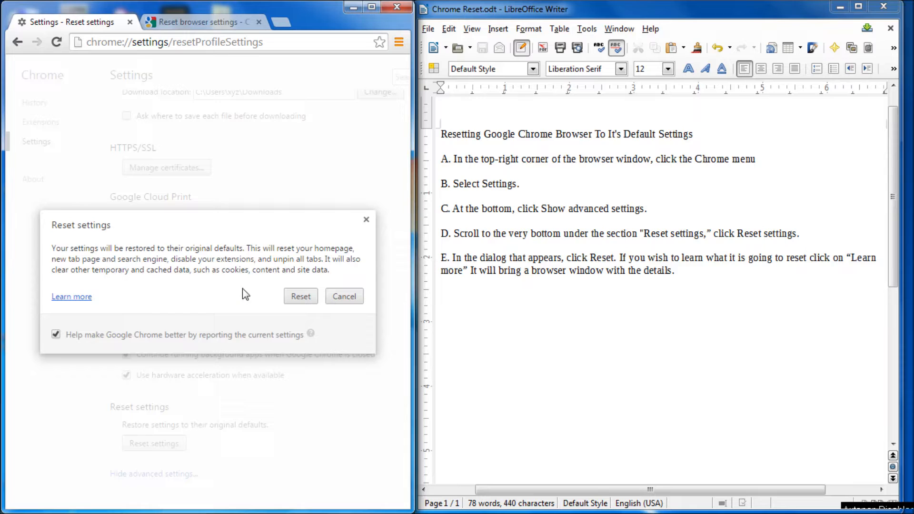
mouse_move(242, 293)
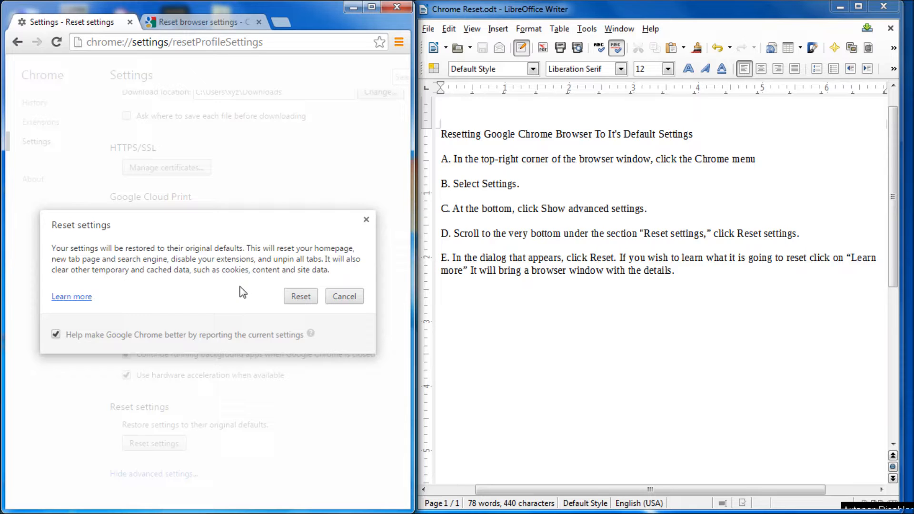
mouse_move(236, 279)
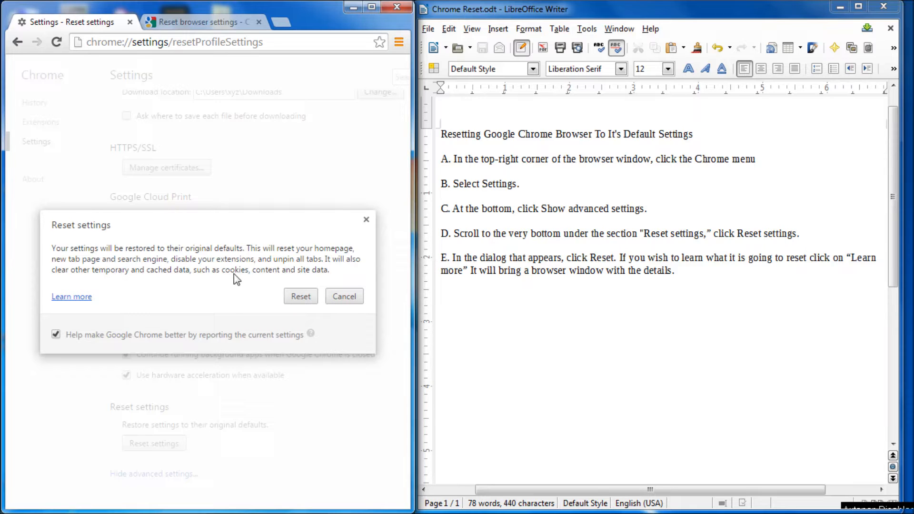
mouse_move(144, 283)
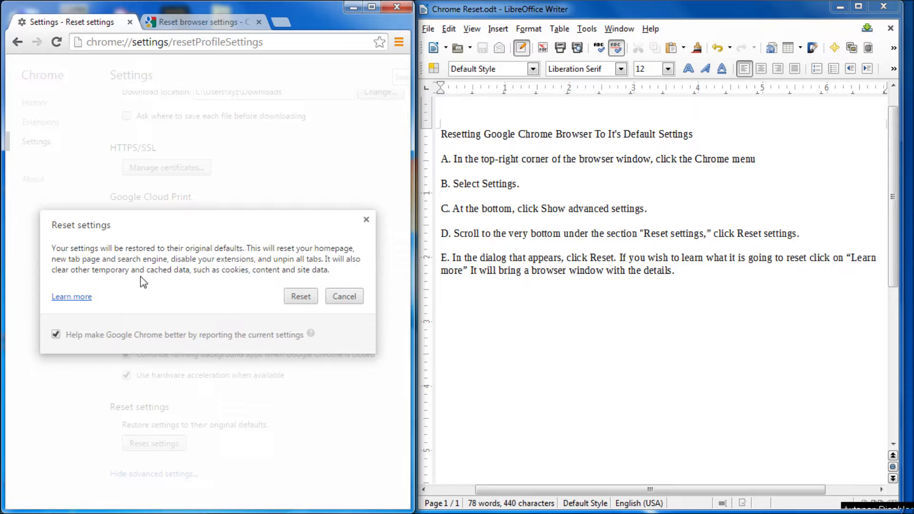
mouse_move(71, 297)
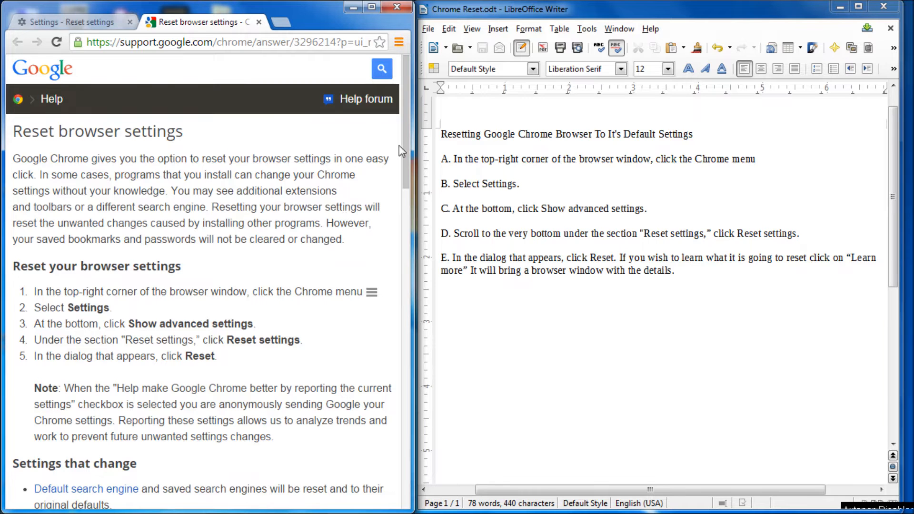
Read through 'Settings that change' in the help article, then return to the Settings tab.
scroll("down", 3)
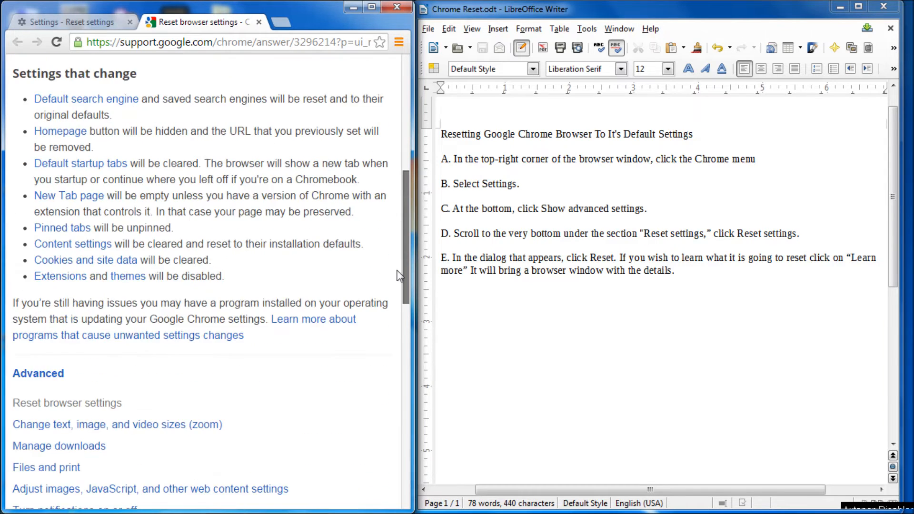
scroll("down", 3)
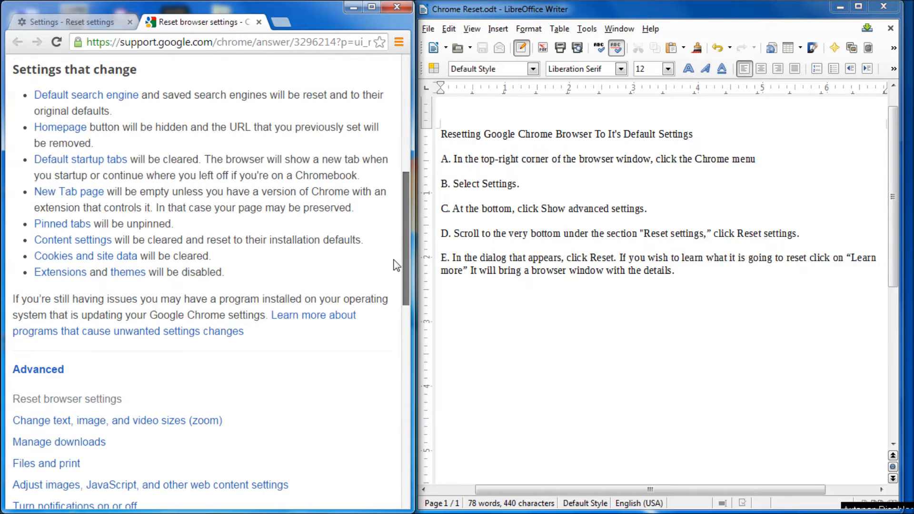
scroll("down", 3)
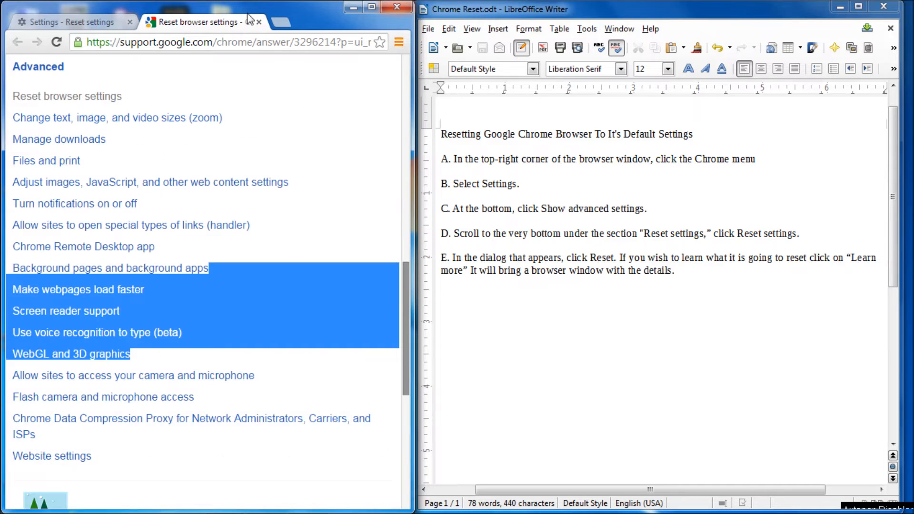
left_click(64, 22)
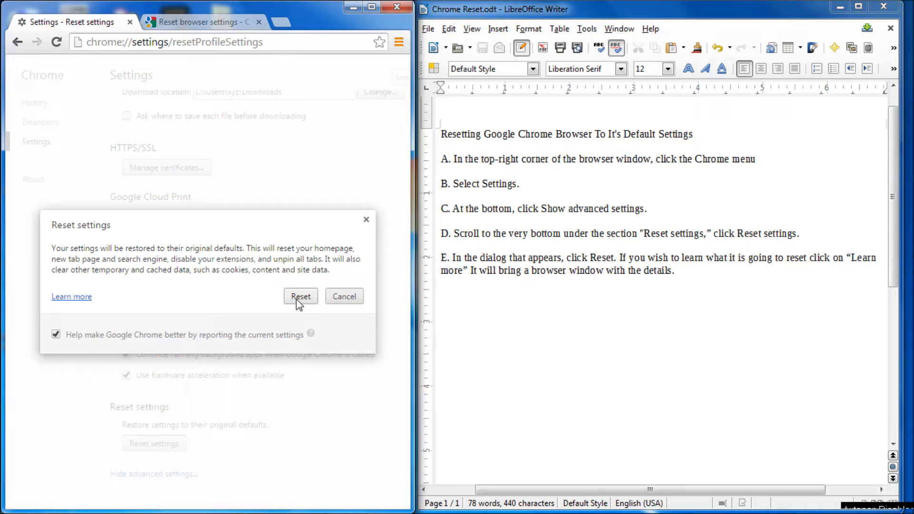
Confirm Reset so all browser settings return to their original defaults.
left_click(300, 296)
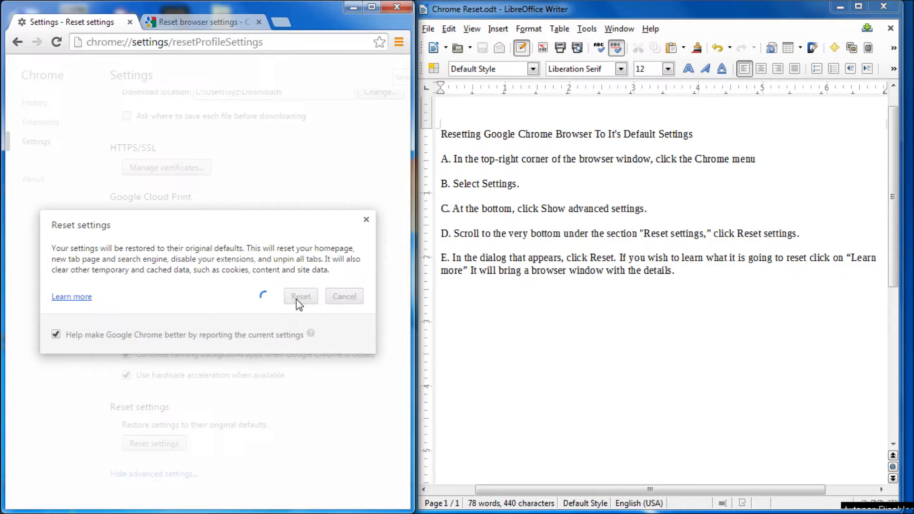
left_click(300, 296)
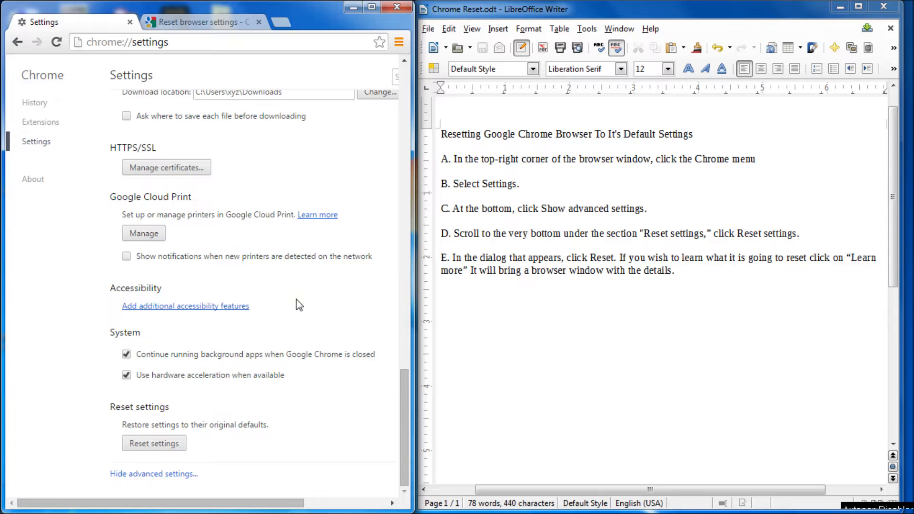
mouse_move(284, 307)
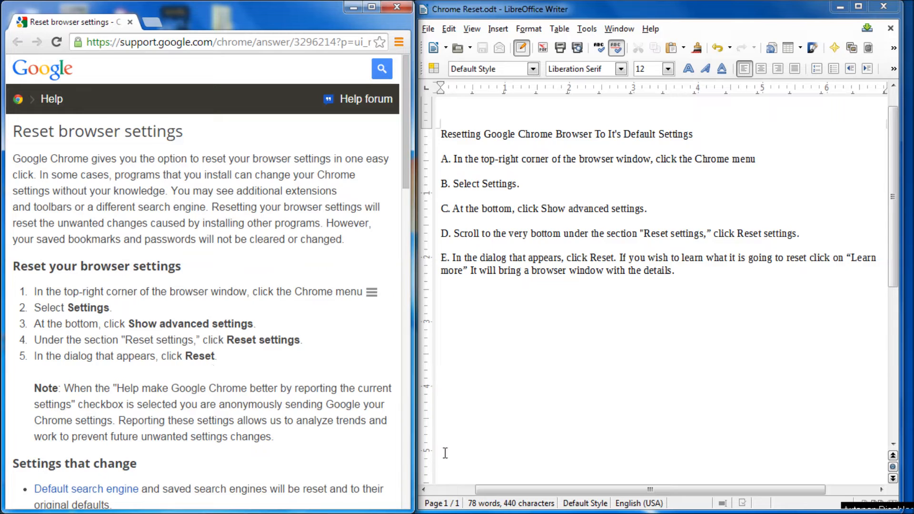
mouse_move(569, 422)
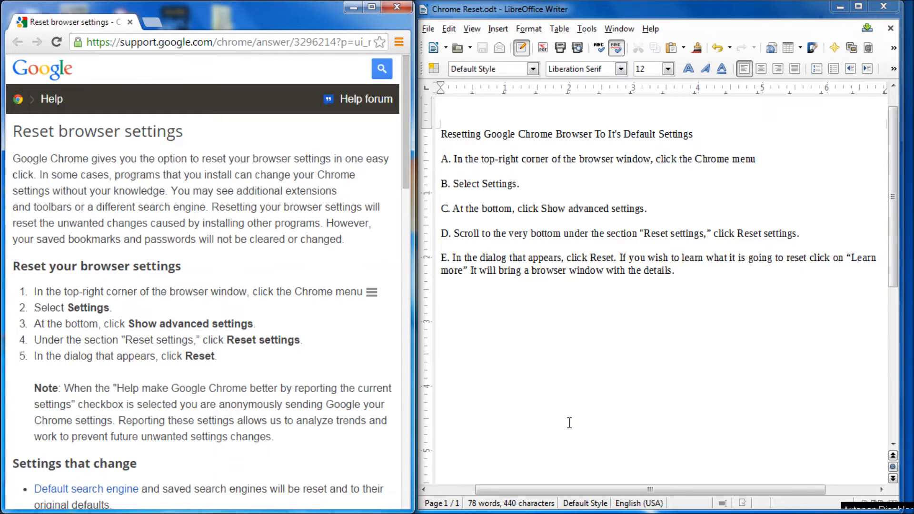